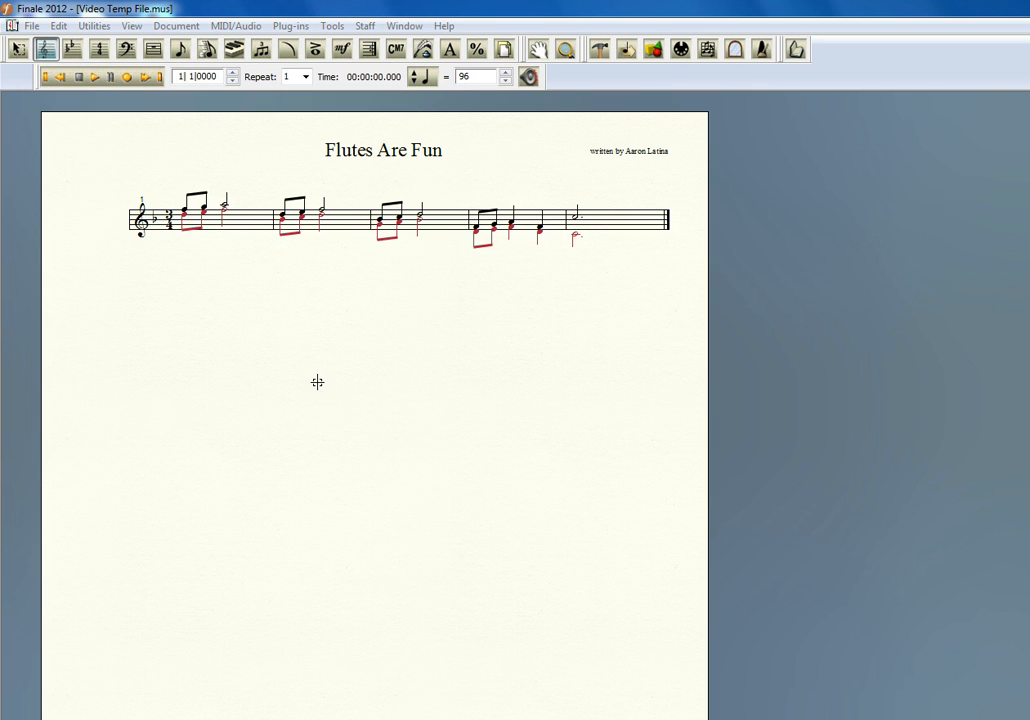
mouse_move(332, 338)
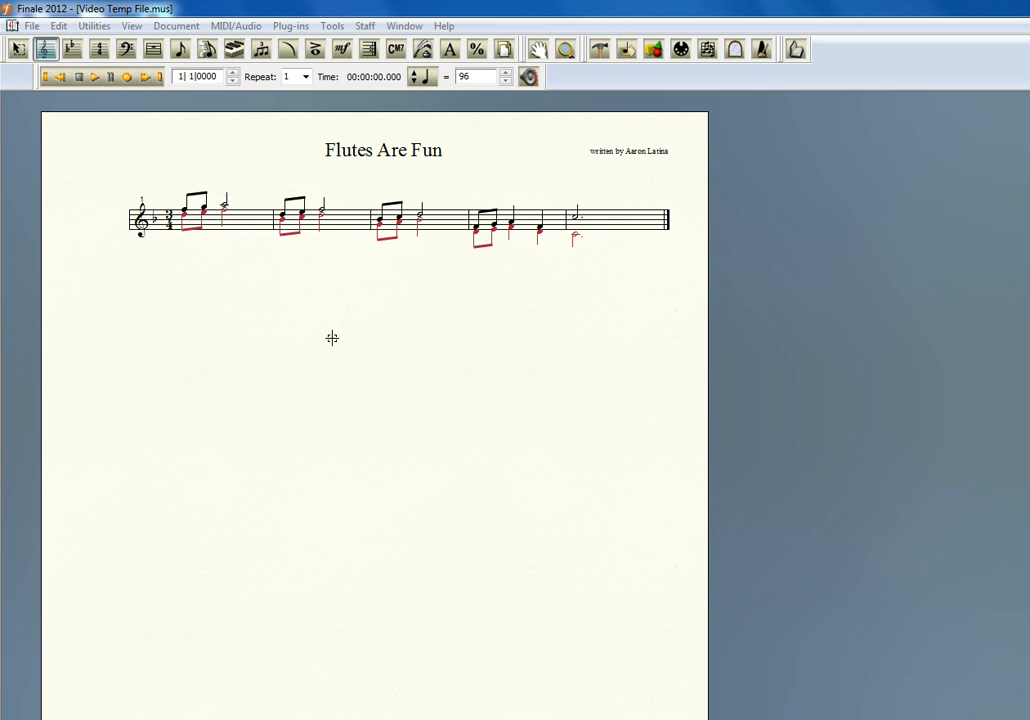
Open the MIDI/Audio menu to switch playback to Play Finale through VST.
click(232, 25)
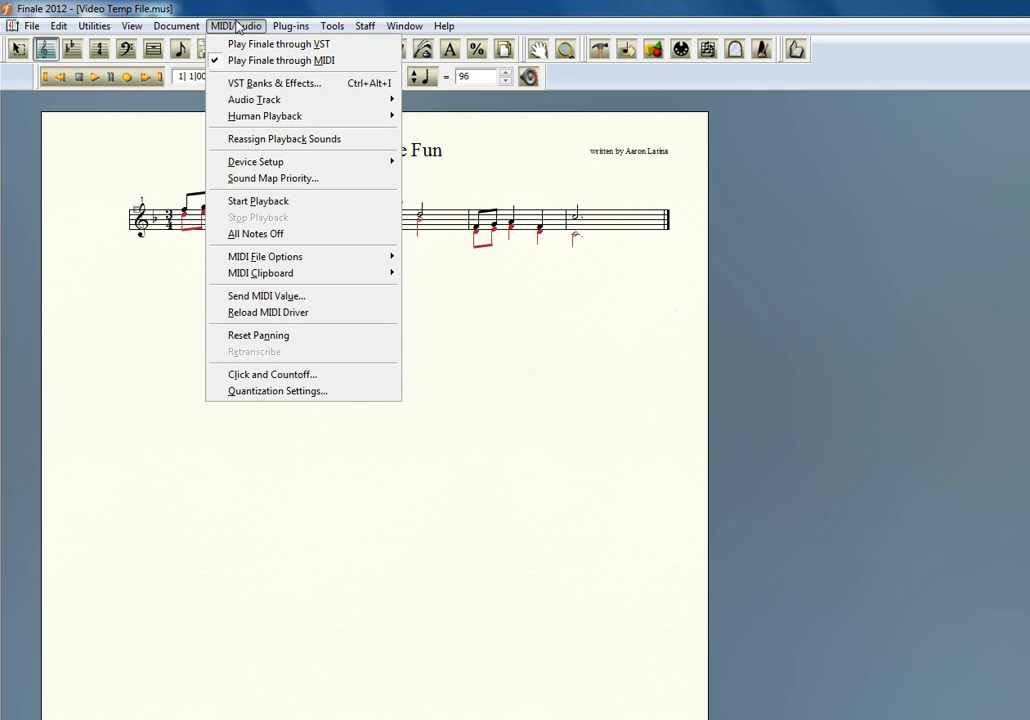
mouse_move(278, 44)
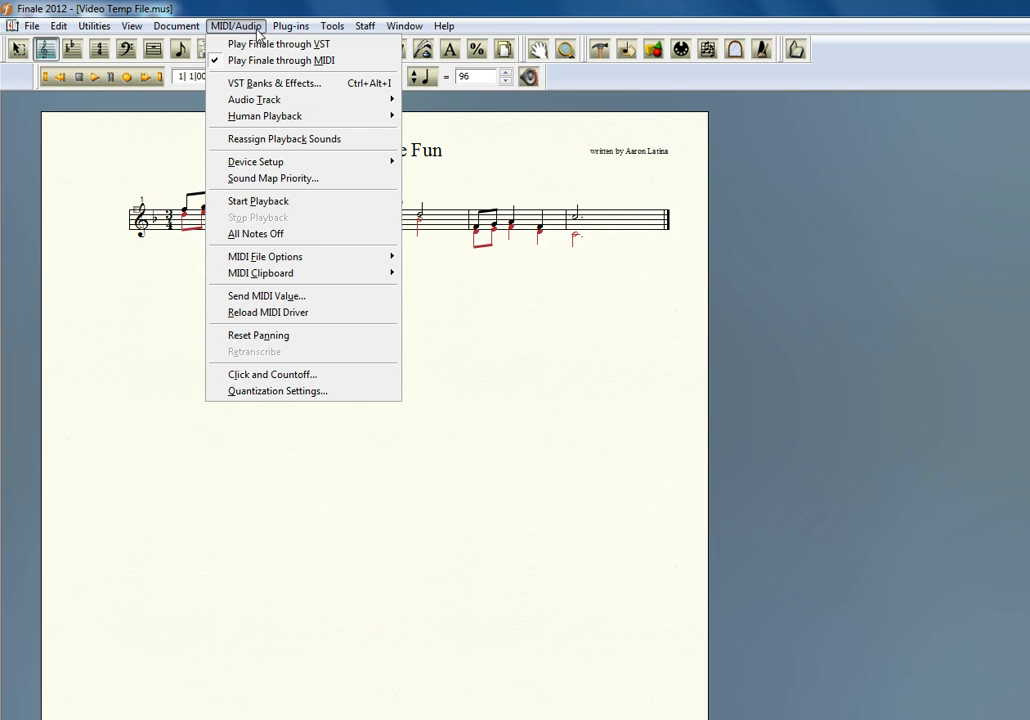
mouse_move(278, 44)
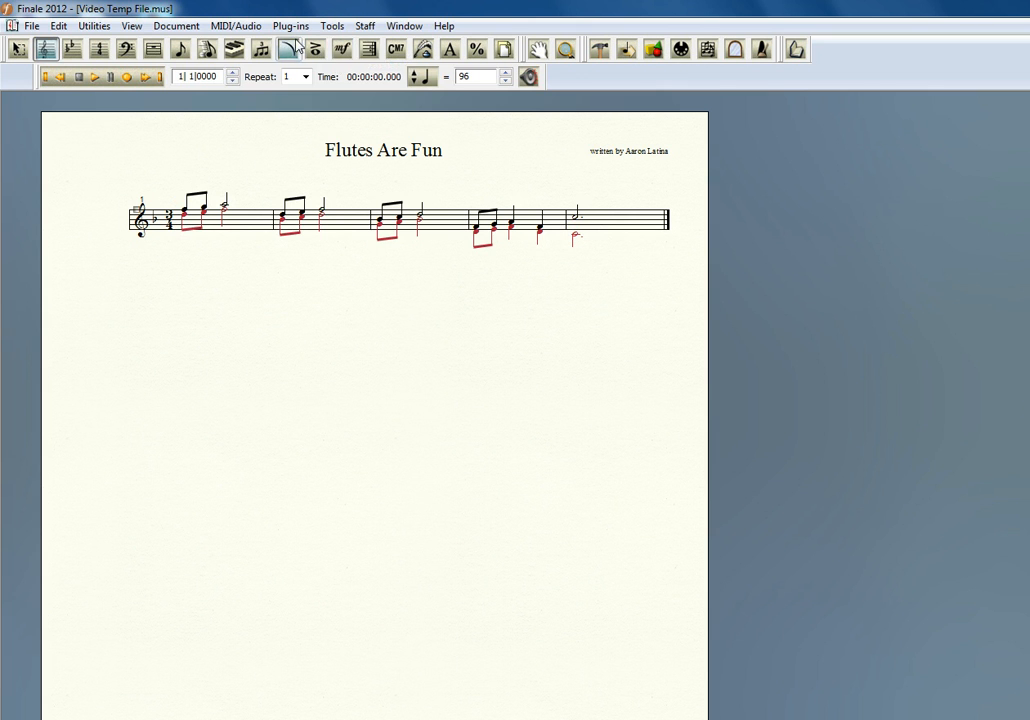
click(236, 25)
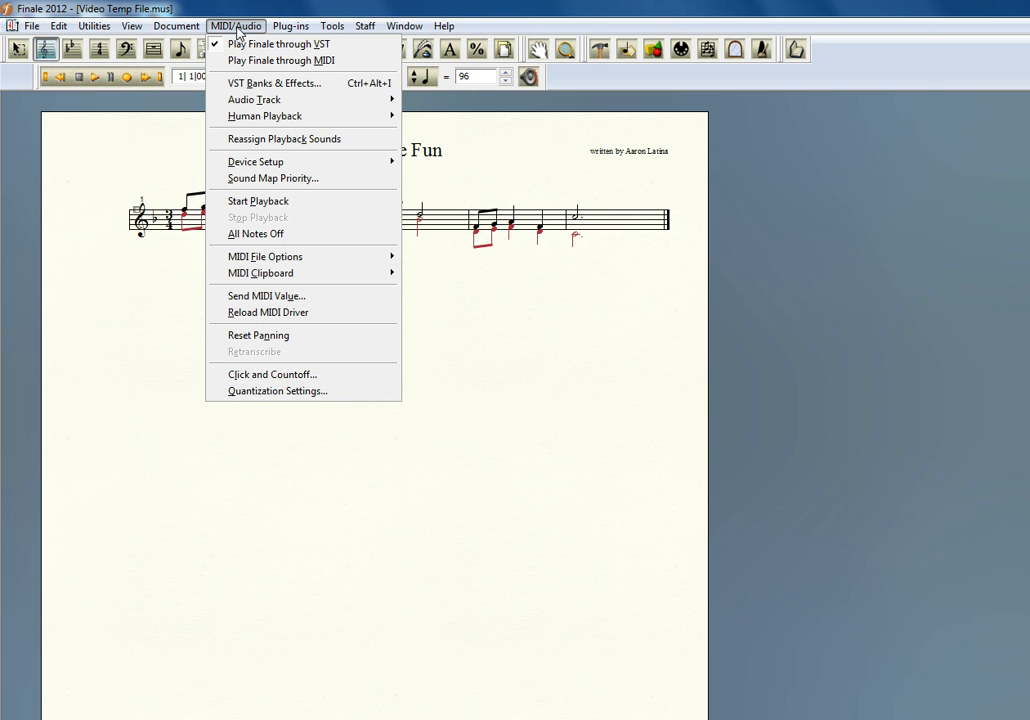
mouse_move(277, 83)
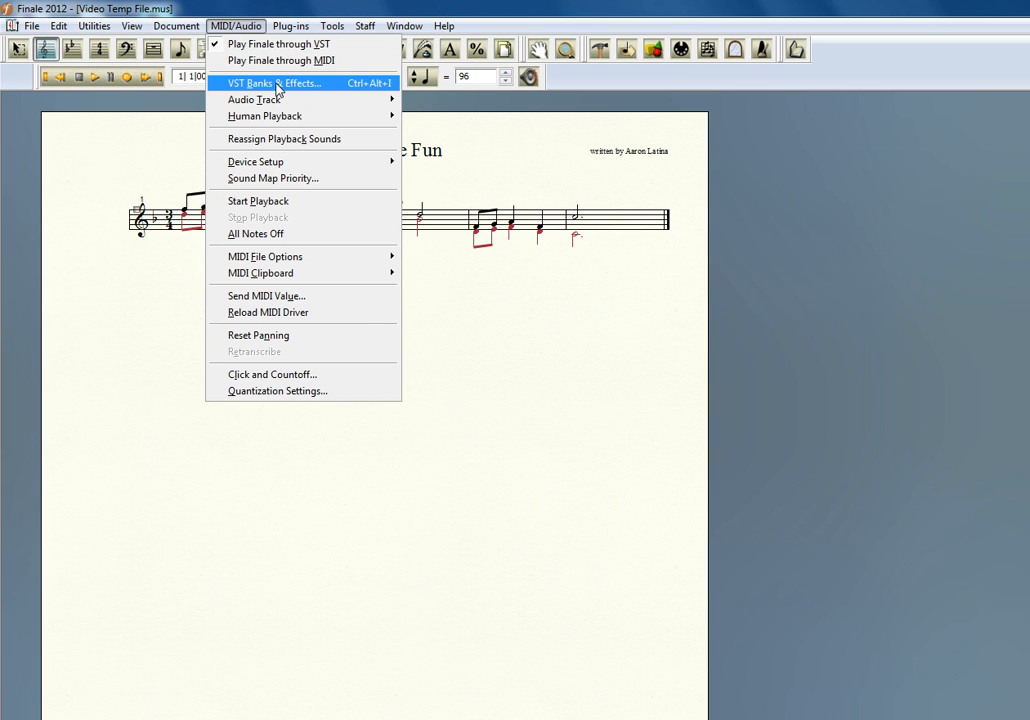
click(270, 83)
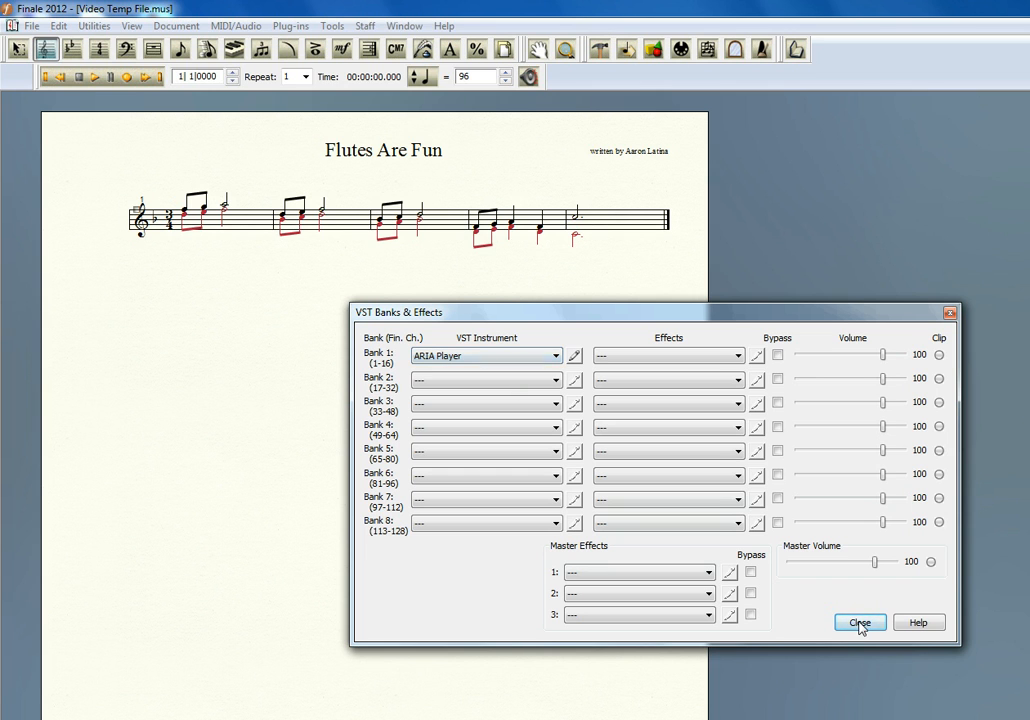
click(859, 622)
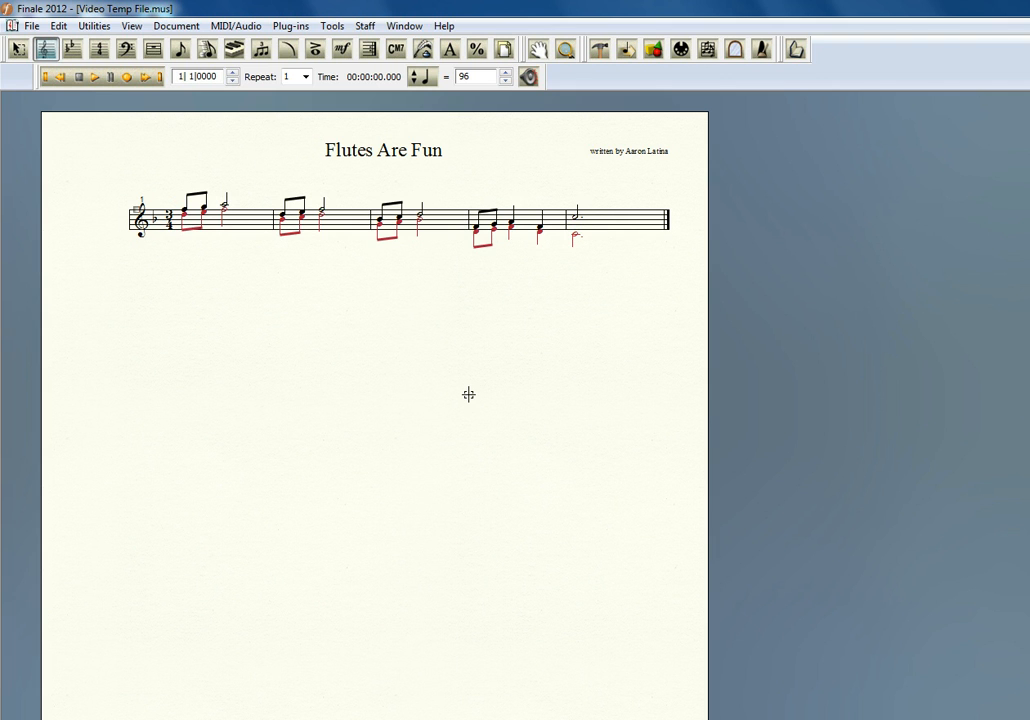
mouse_move(467, 387)
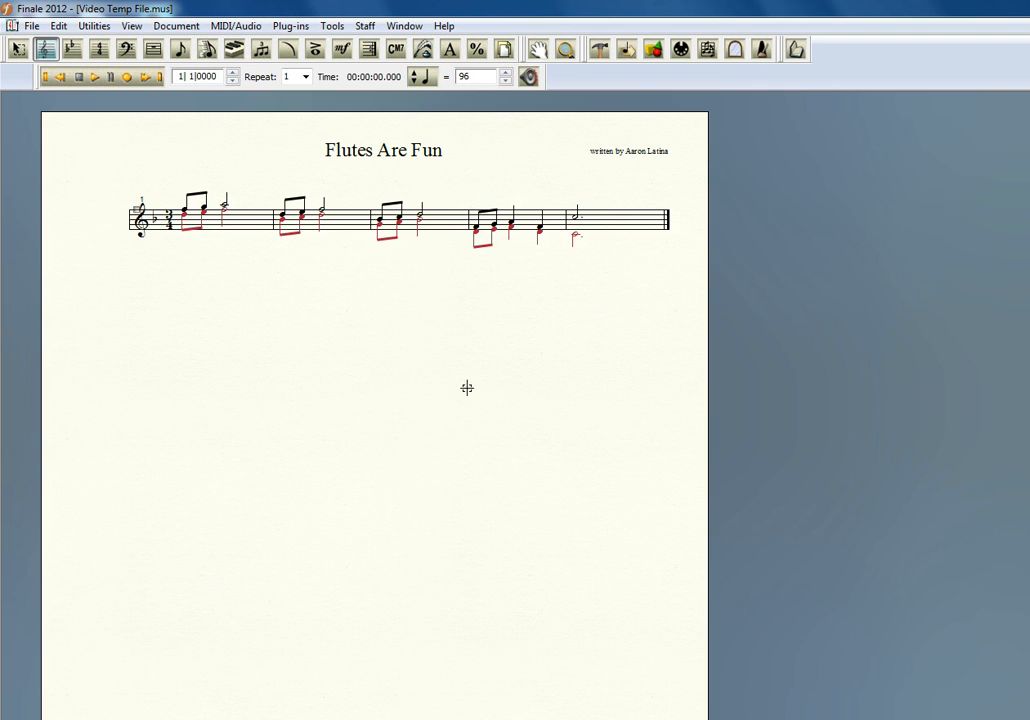
mouse_move(485, 362)
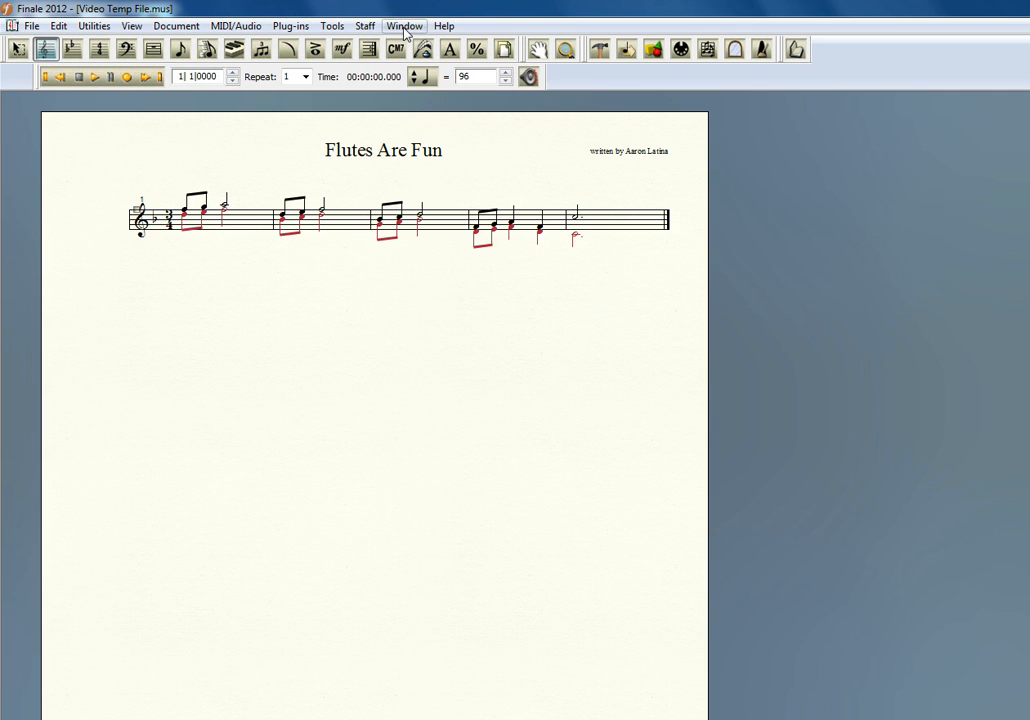
Open the Window menu to reach the Score Manager.
click(407, 25)
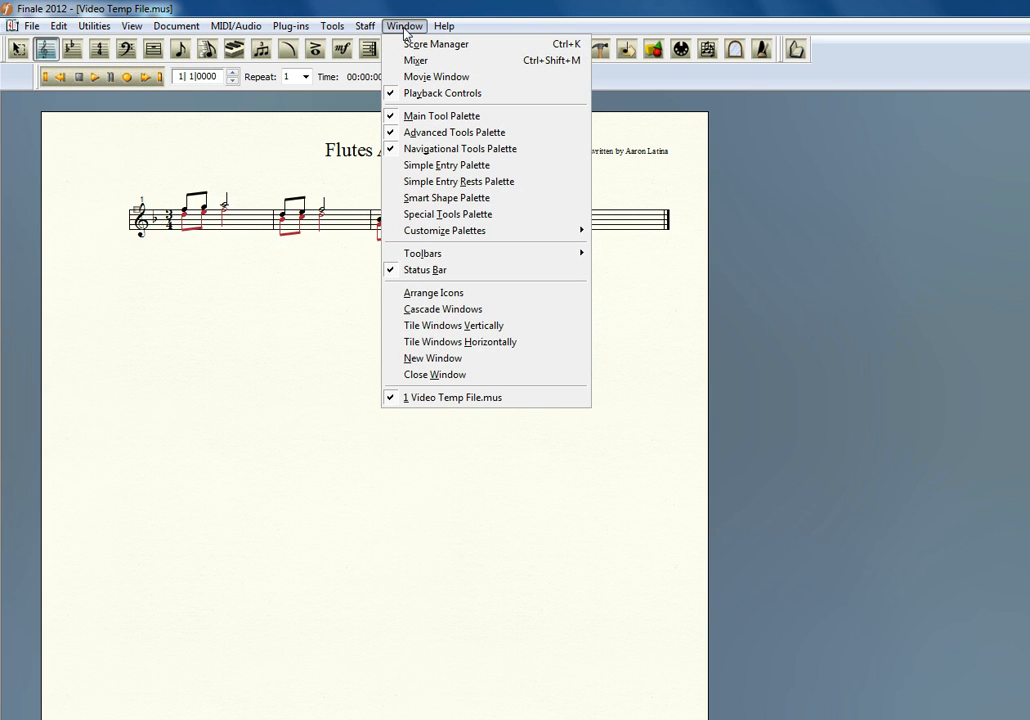
mouse_move(442, 43)
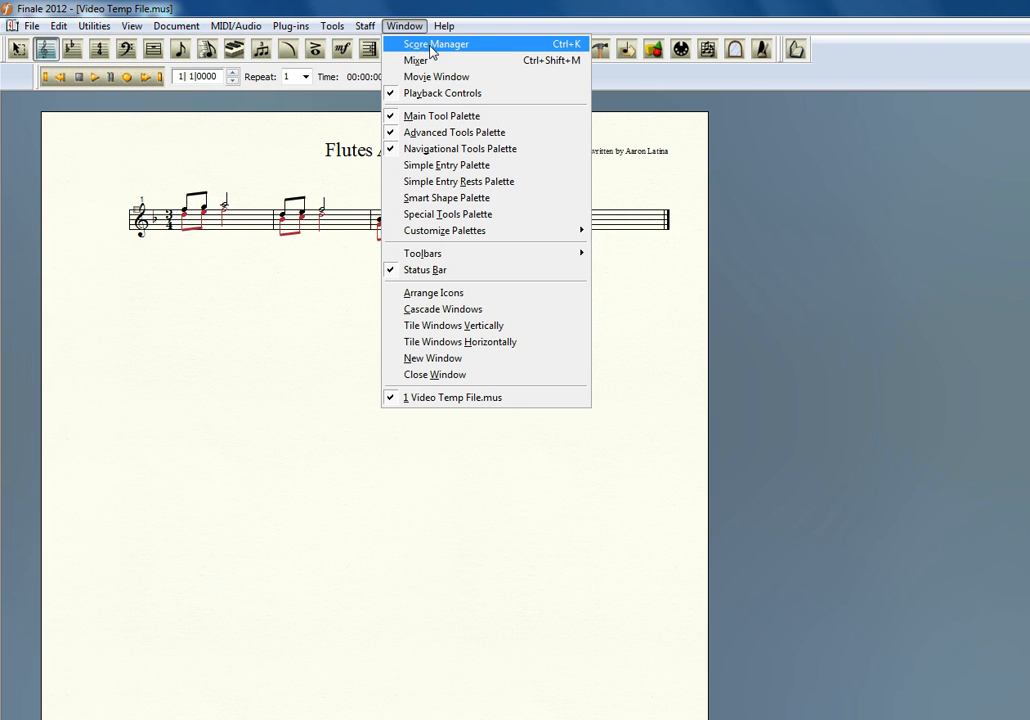
In Score Manager, change the staff's instrument to Woodwinds > Flute.
click(445, 44)
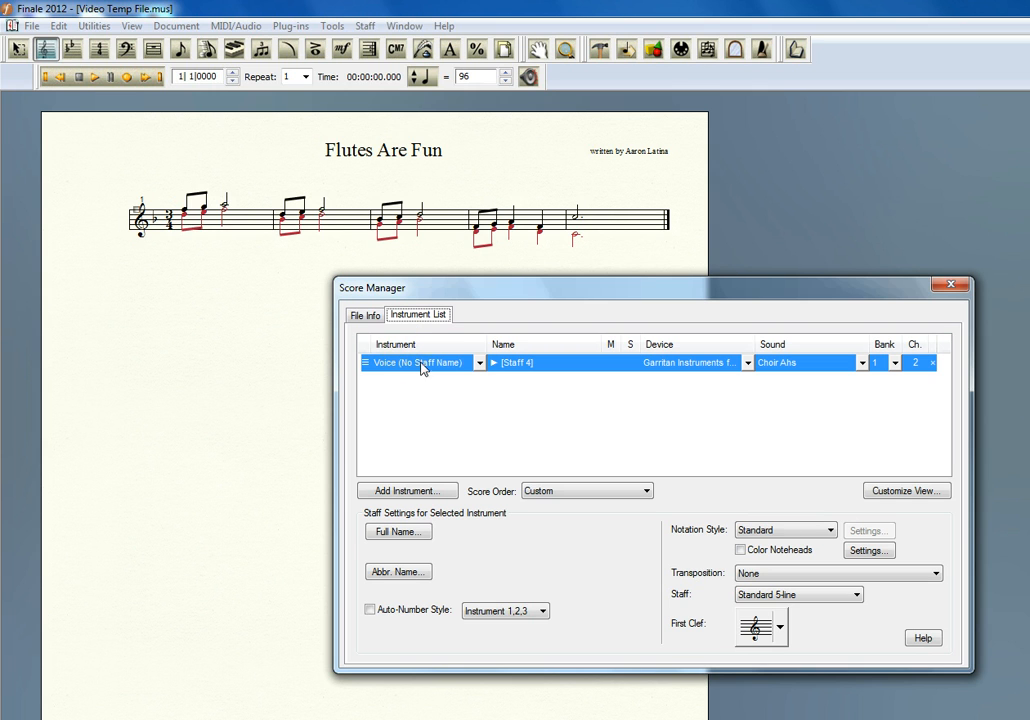
mouse_move(475, 365)
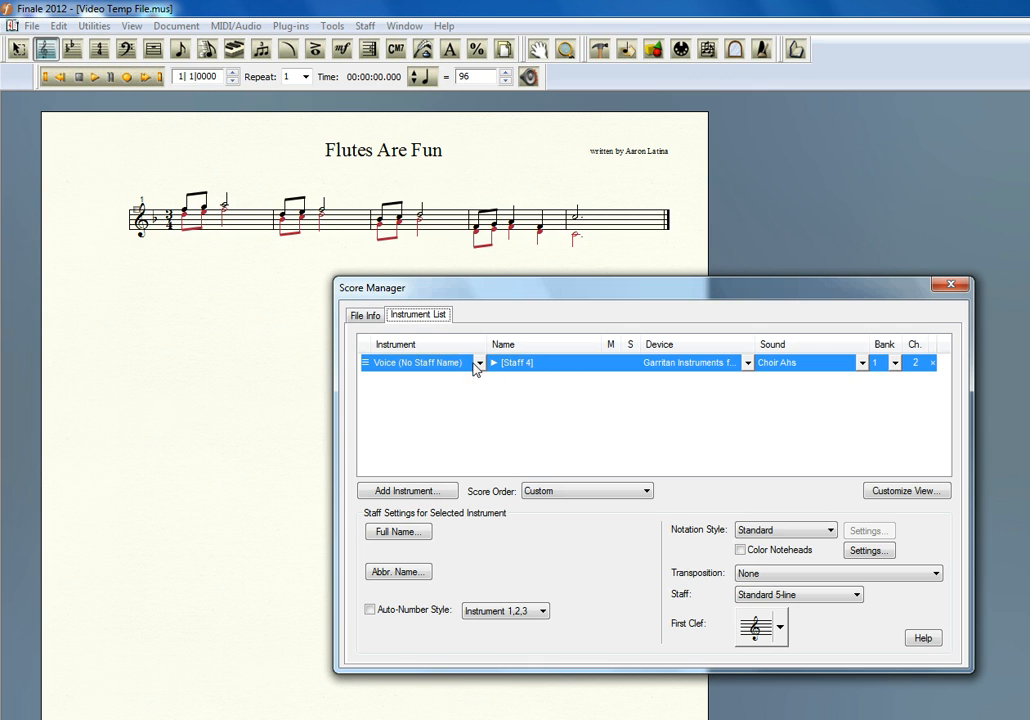
click(479, 362)
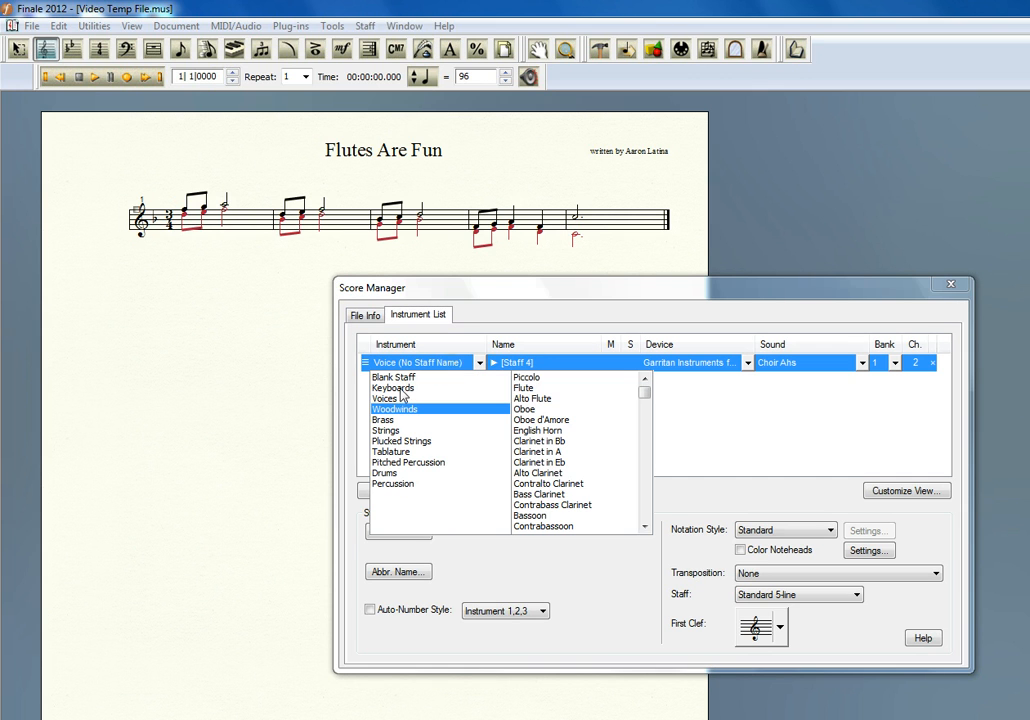
click(526, 377)
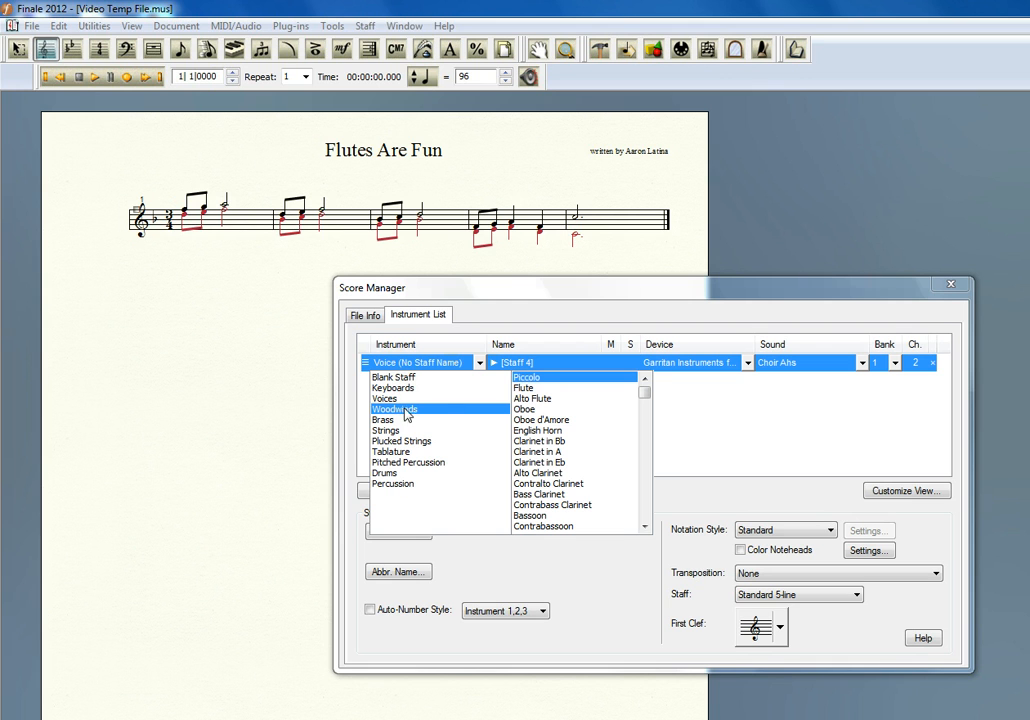
click(524, 388)
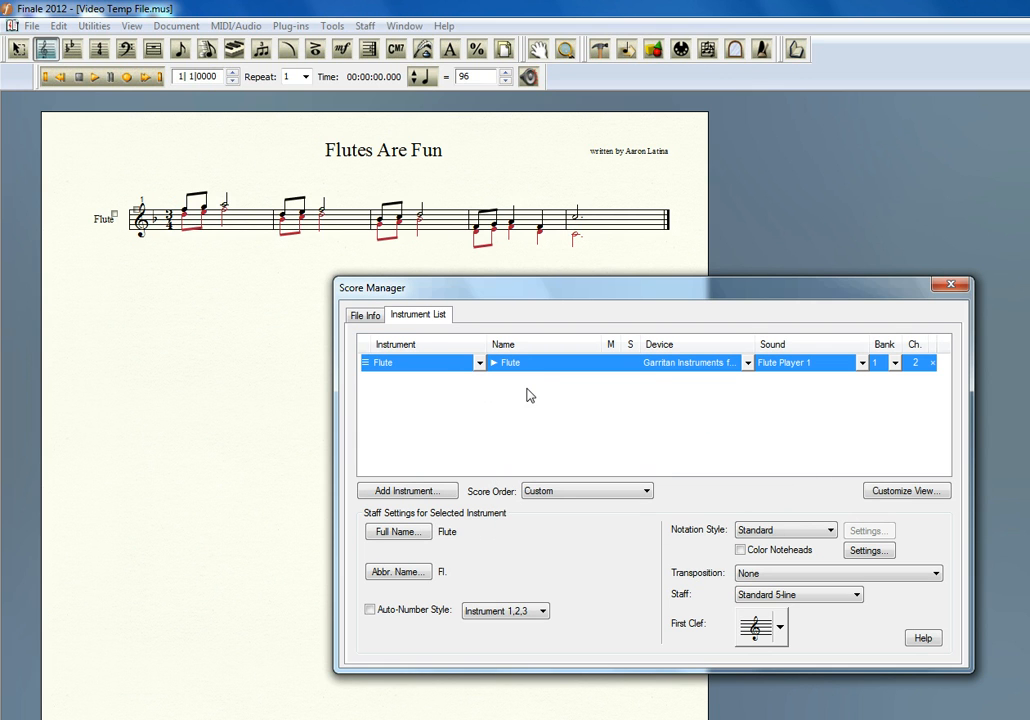
mouse_move(118, 227)
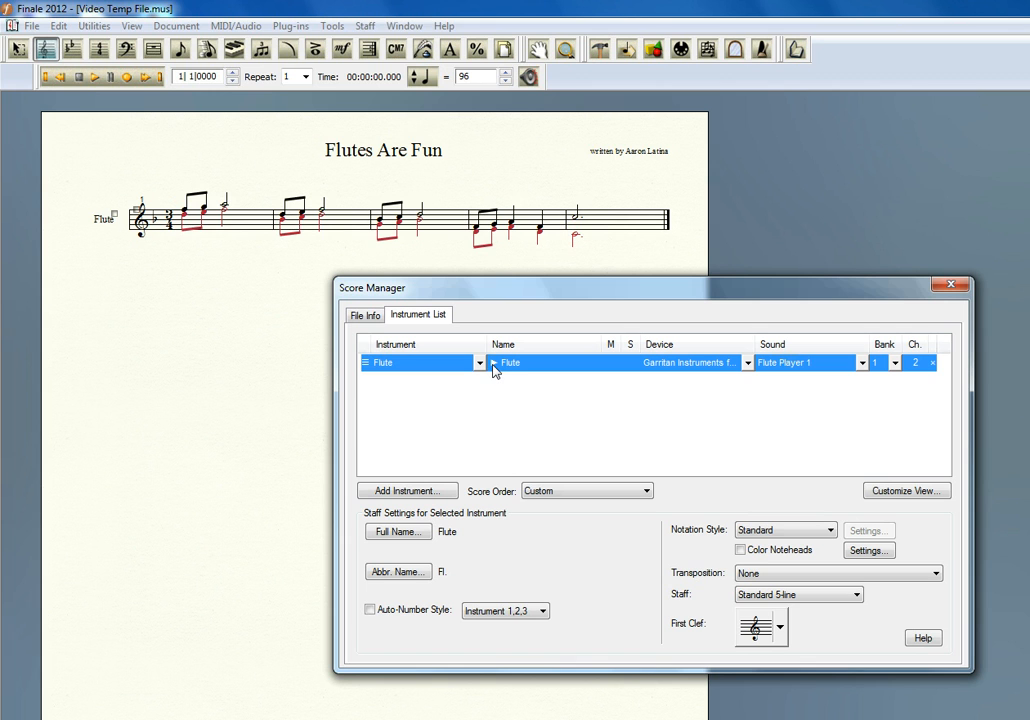
Expand the Flute's layers and set Layer 2's sound to Woodwinds > Flute Player 2.
click(493, 362)
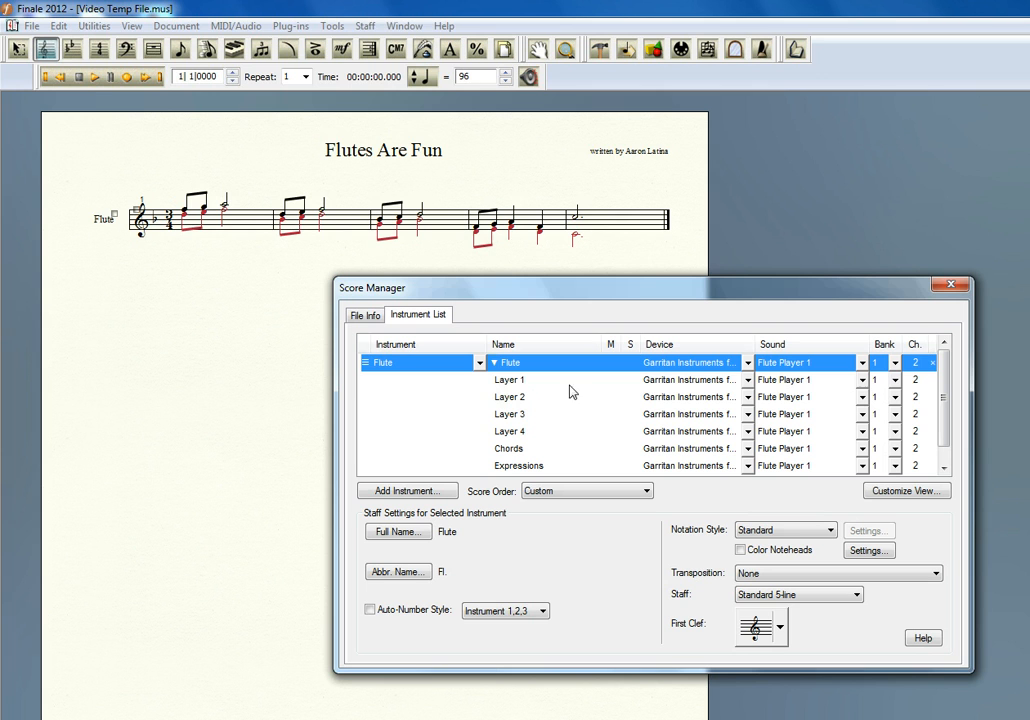
mouse_move(851, 380)
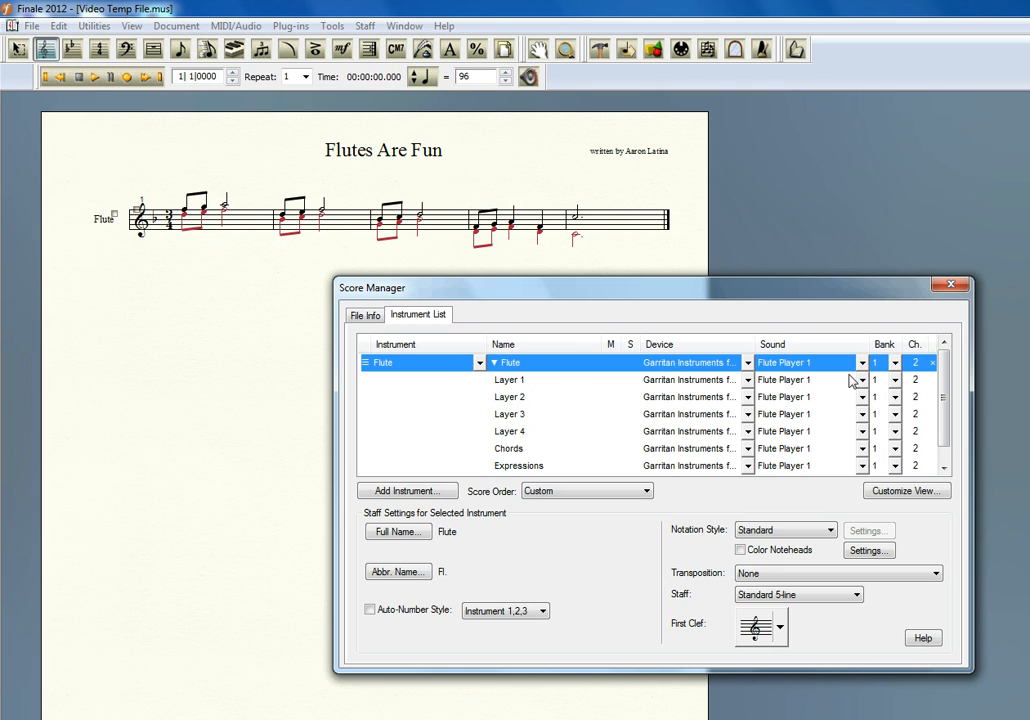
mouse_move(823, 401)
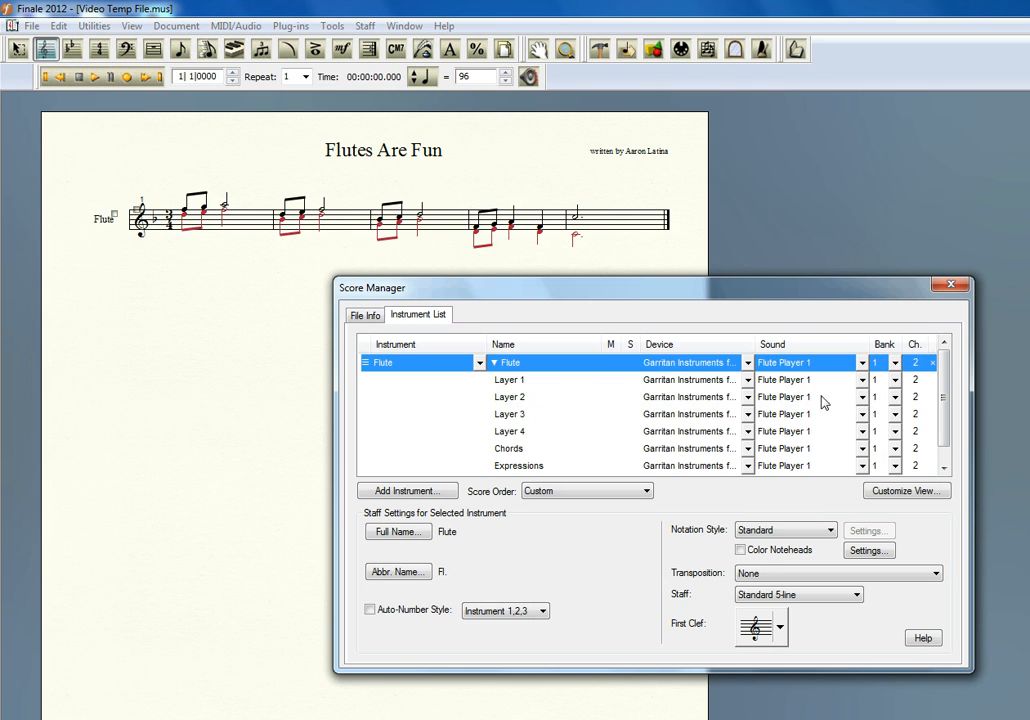
click(860, 397)
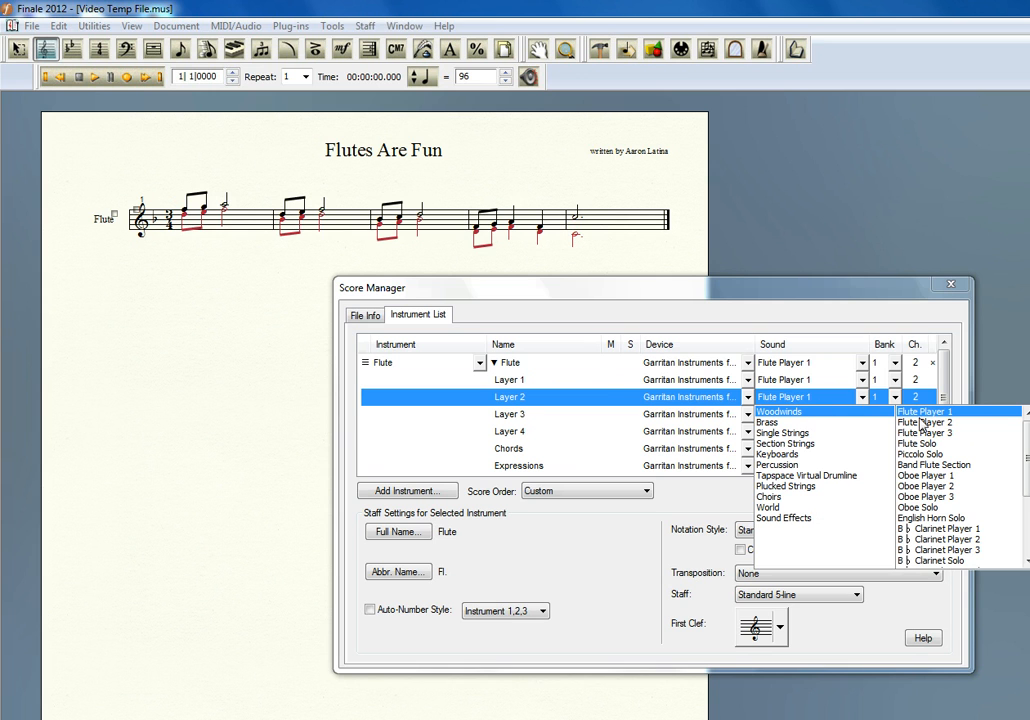
click(920, 428)
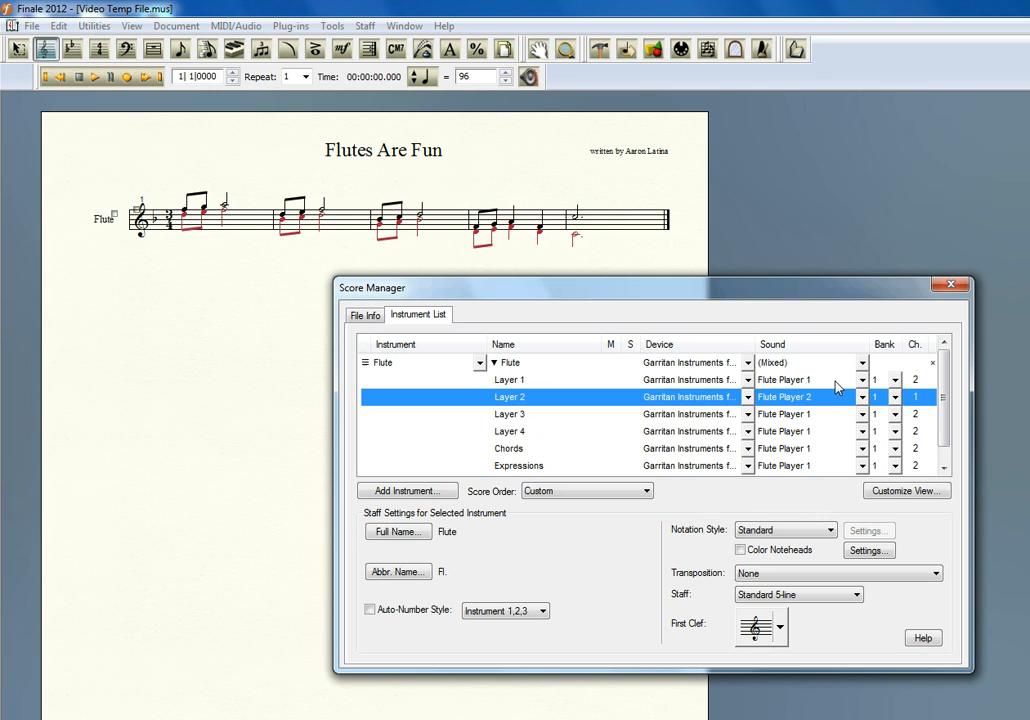
mouse_move(705, 397)
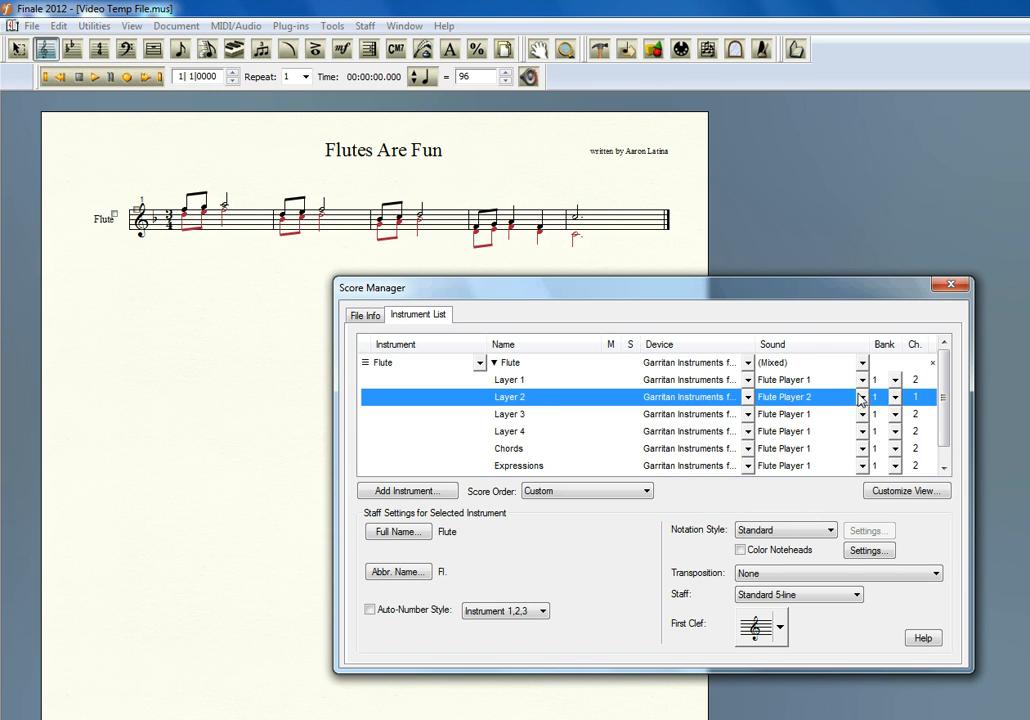
Switch Layer 2 to Keyboards > Harpsichord, close Score Manager, and start playback.
click(858, 397)
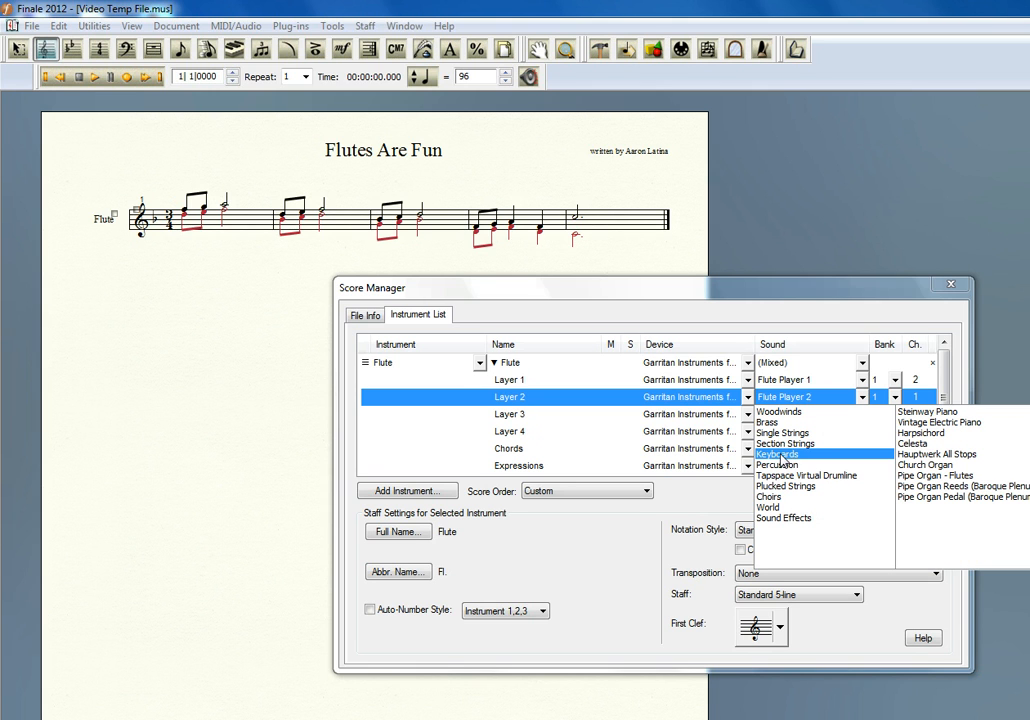
click(921, 429)
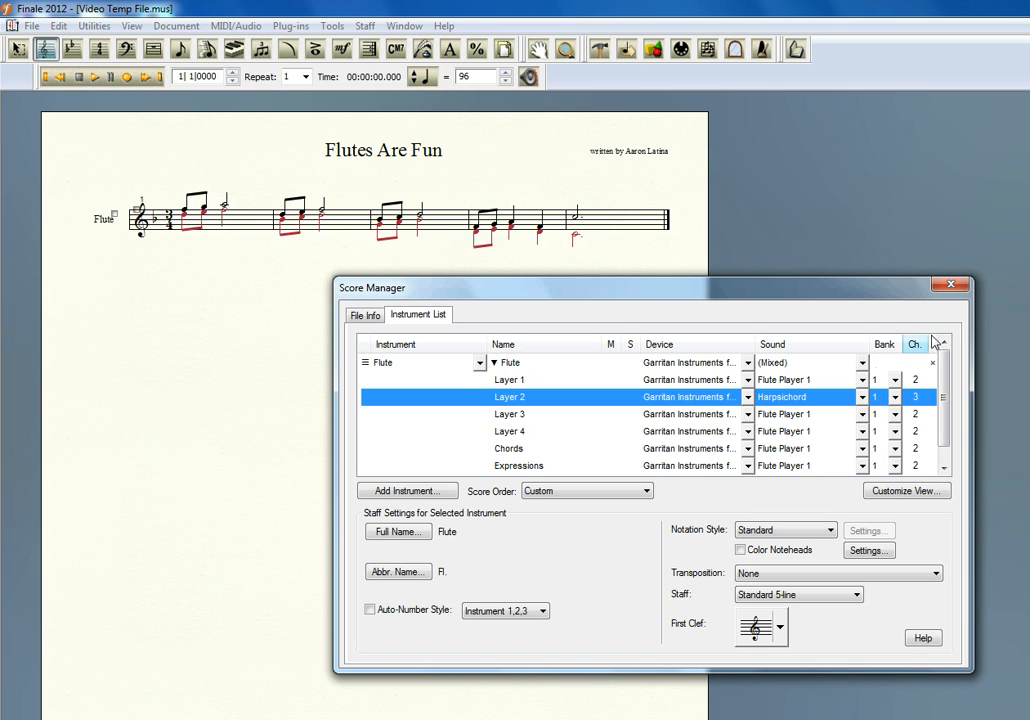
click(947, 283)
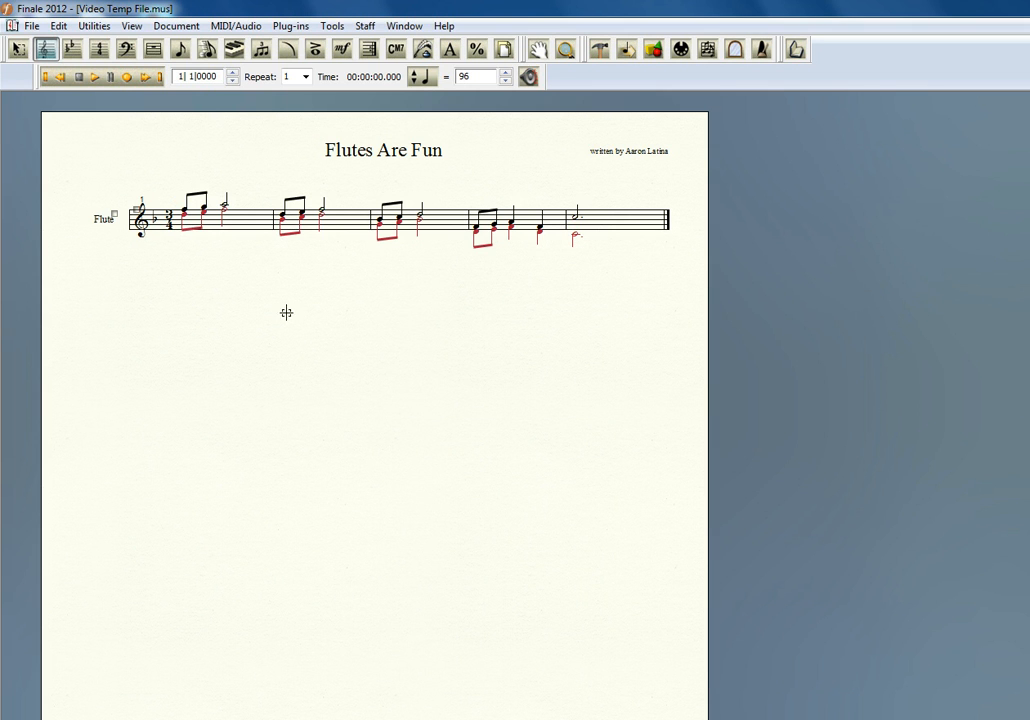
click(208, 222)
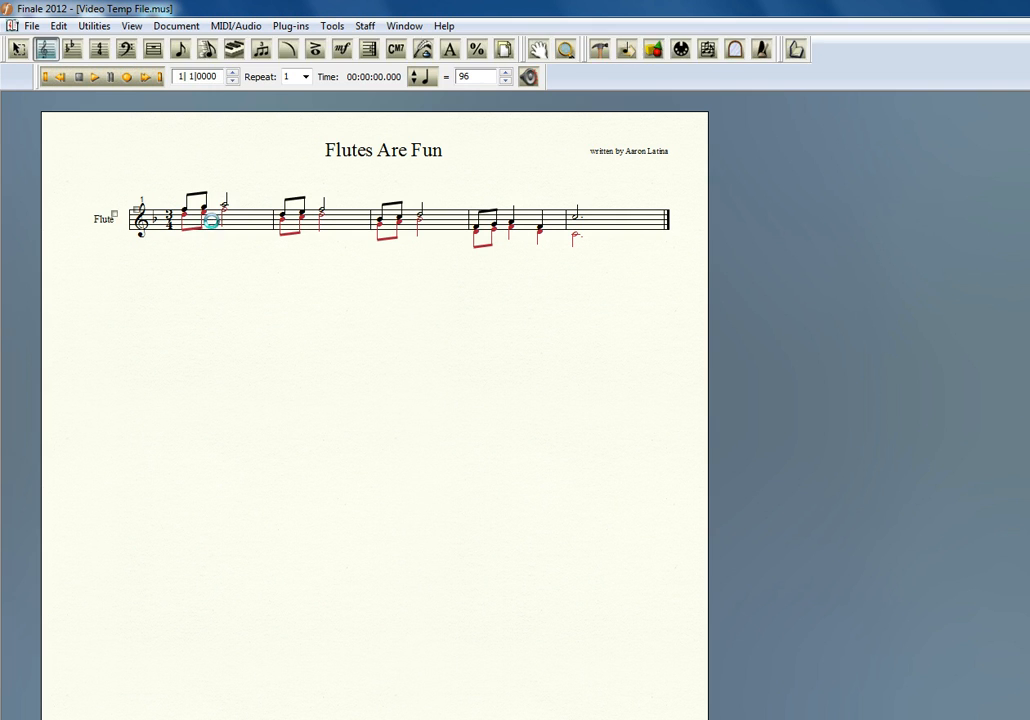